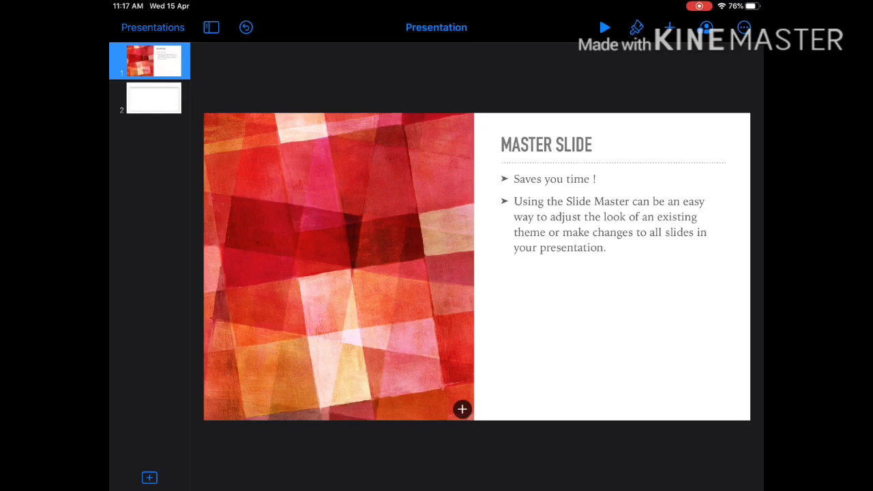
# Step: Switch to the empty second slide in the slide navigator
pyautogui.click(152, 98)
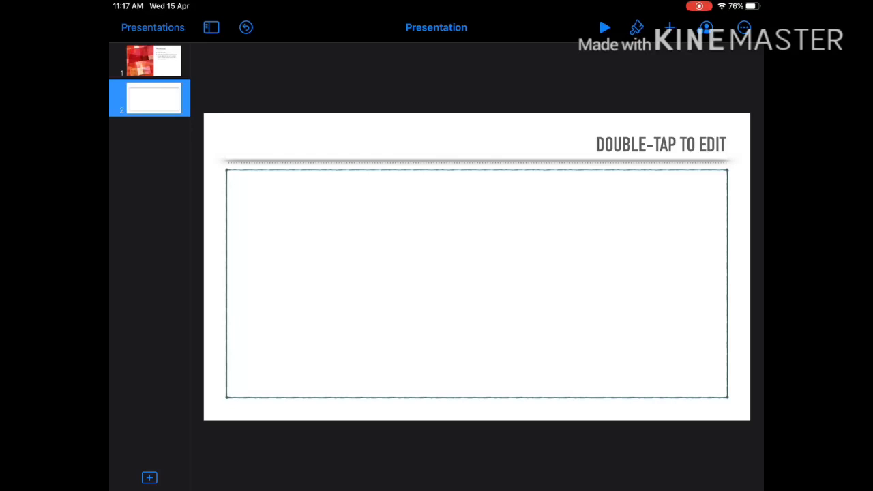
# Step: Show the second slide's layout settings, based on the Title & Bullets master
pyautogui.click(633, 27)
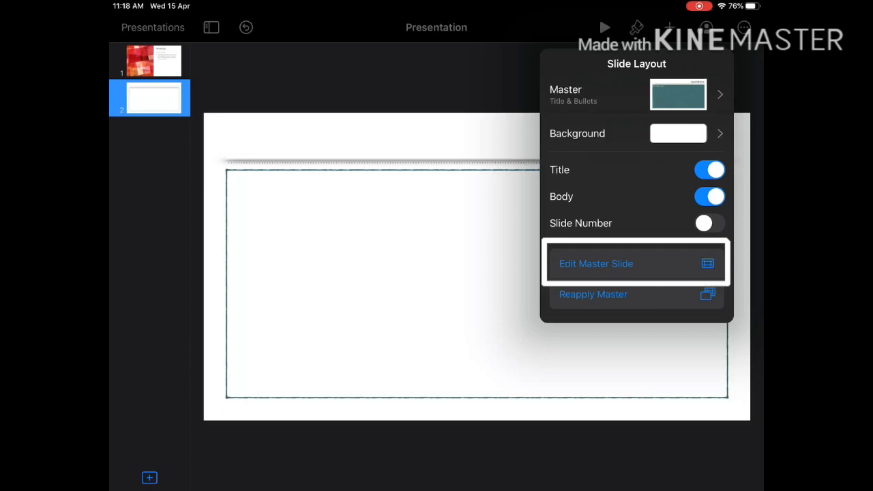
# Step: Enter master editing, preview Photo - Horizontal, Title - Top and Blank, then select Title & Bullets
pyautogui.click(595, 264)
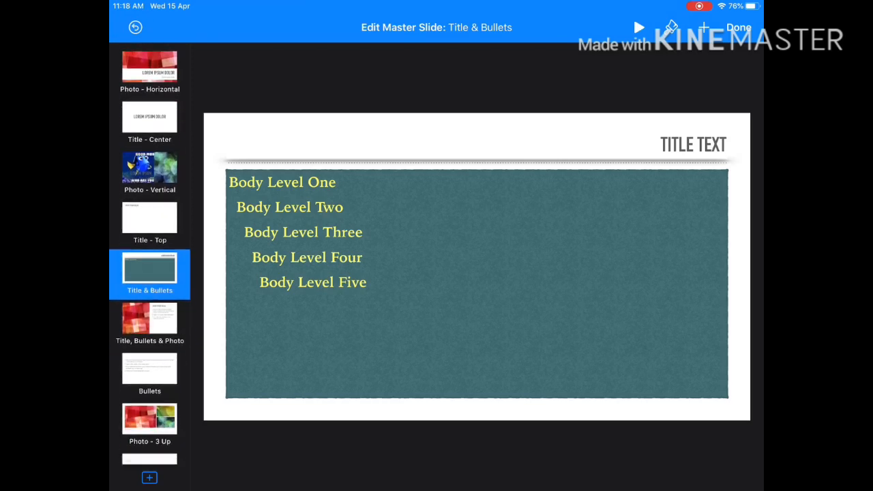
pyautogui.scroll(-3)
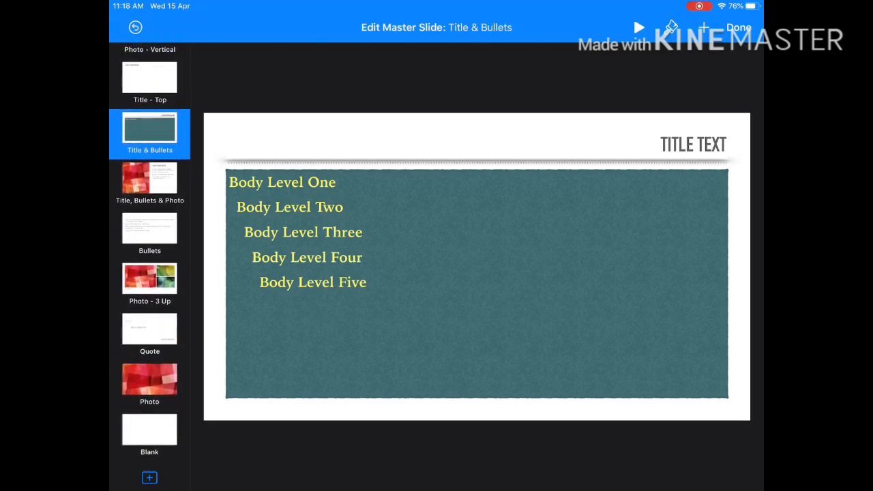
pyautogui.scroll(-3)
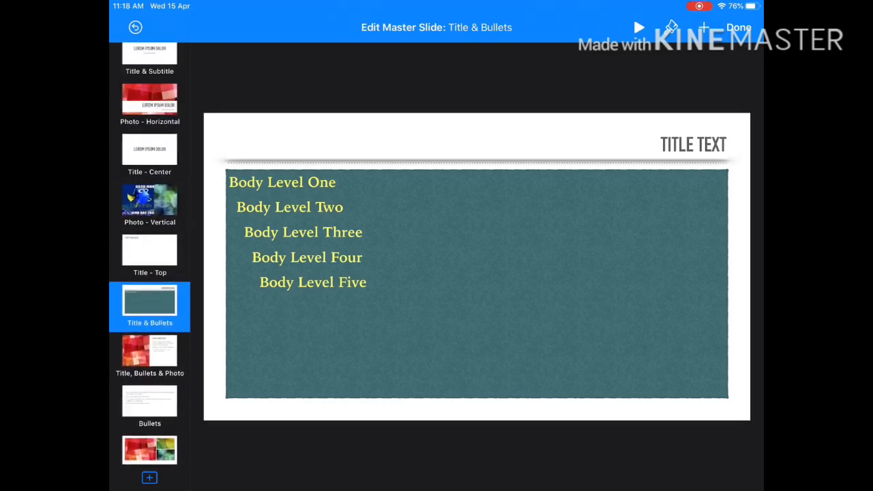
pyautogui.scroll(-3)
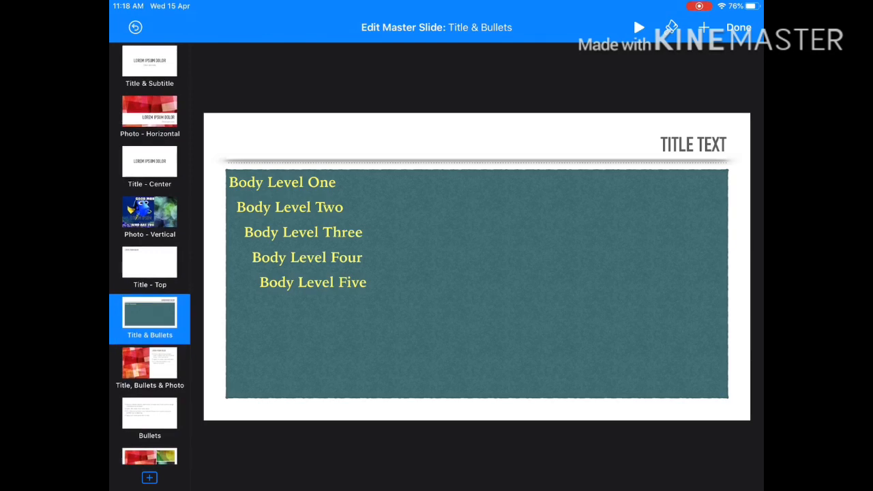
pyautogui.click(150, 112)
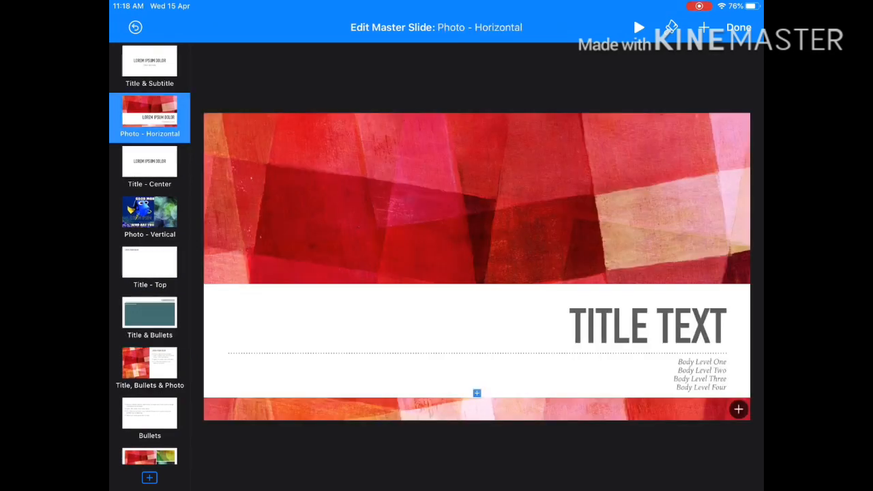
pyautogui.click(150, 362)
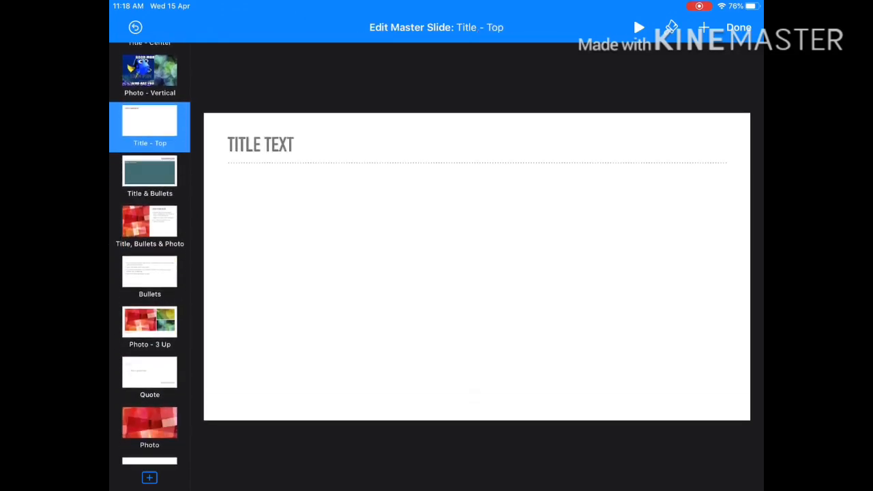
pyautogui.click(150, 371)
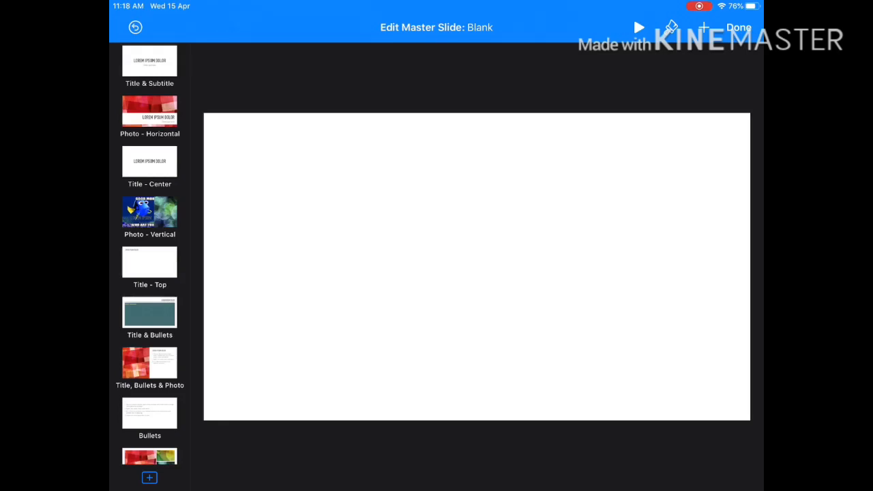
pyautogui.click(150, 314)
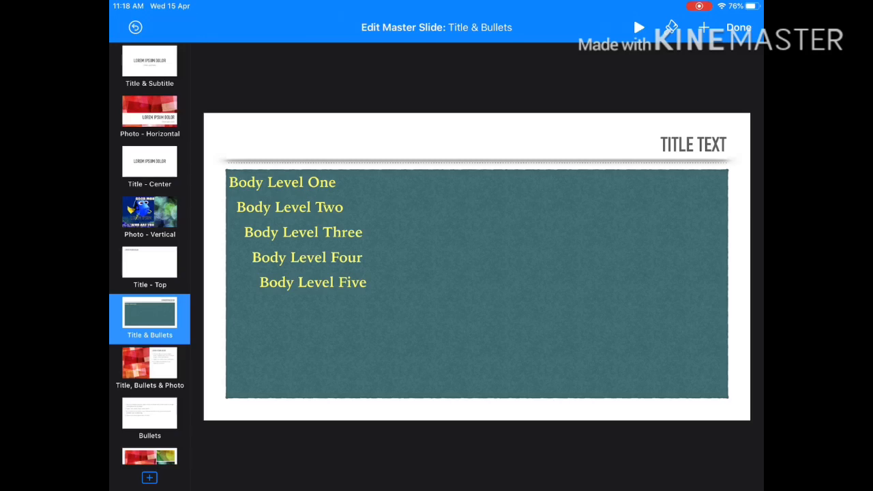
# Step: Fill the master's title bar with the brown texture preset
pyautogui.click(693, 144)
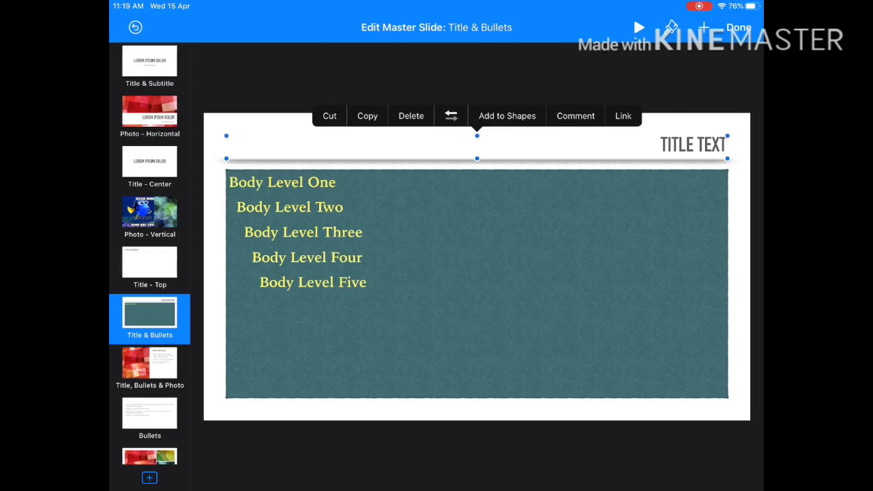
pyautogui.click(665, 27)
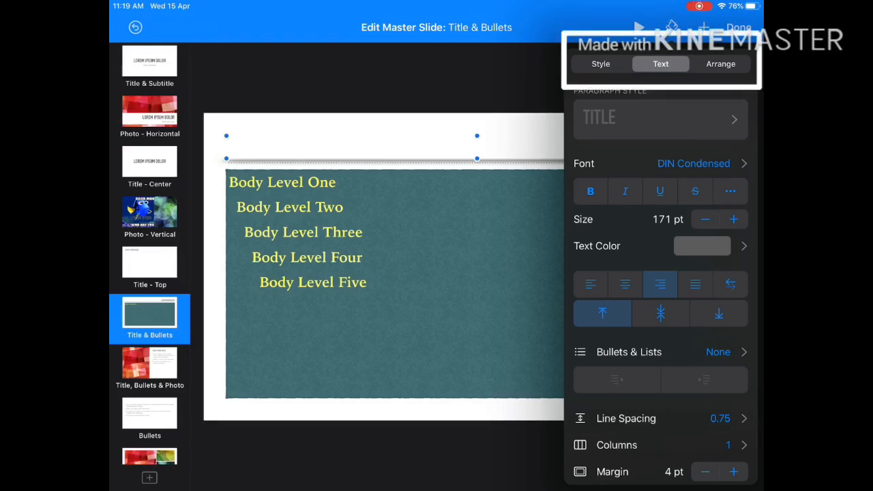
pyautogui.click(600, 64)
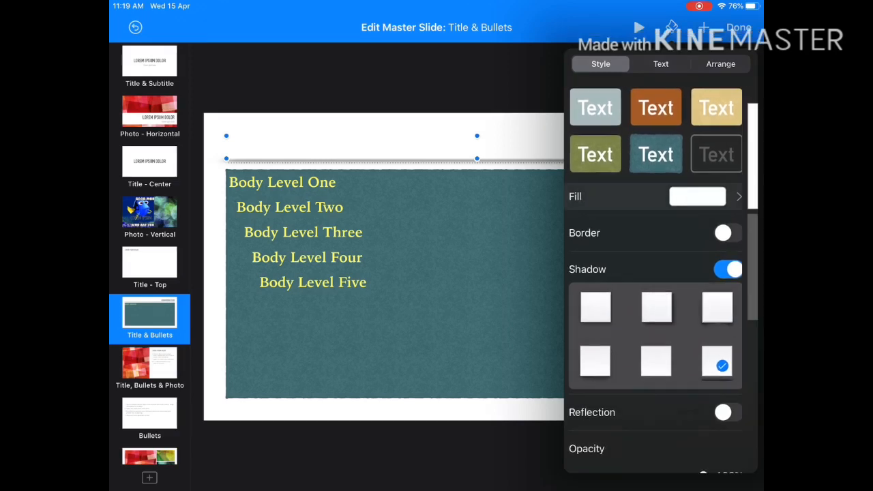
pyautogui.click(697, 197)
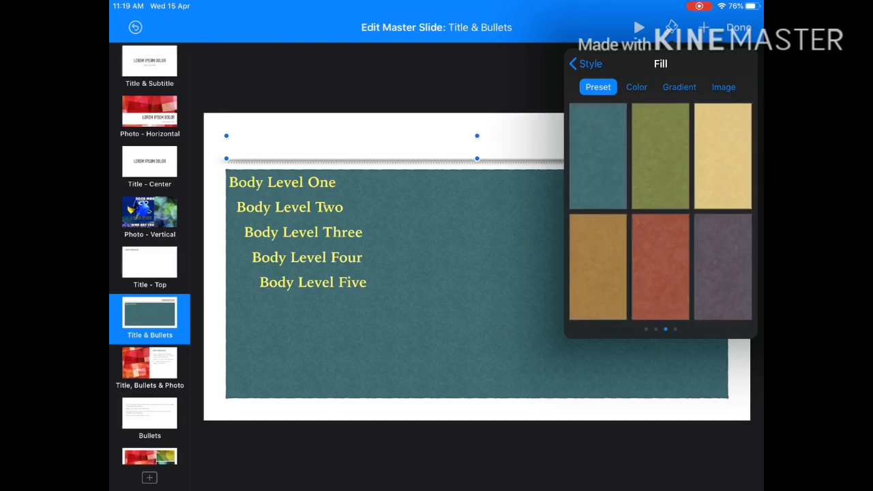
pyautogui.click(661, 266)
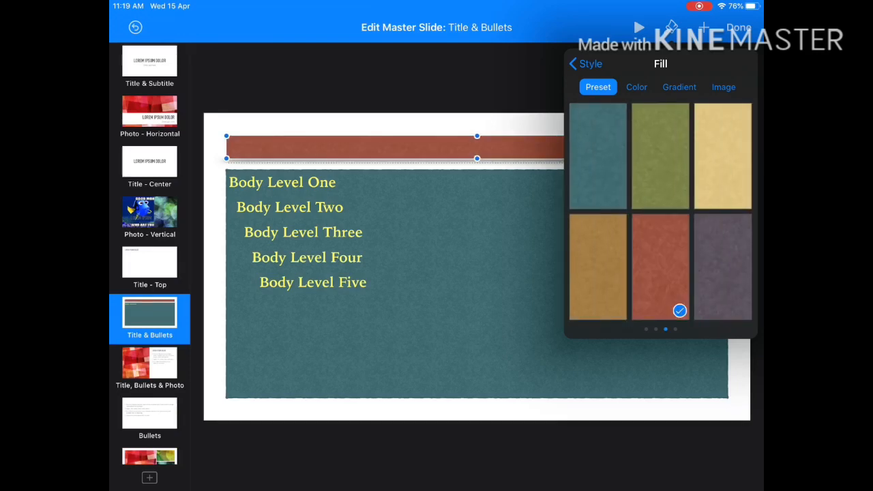
pyautogui.click(660, 64)
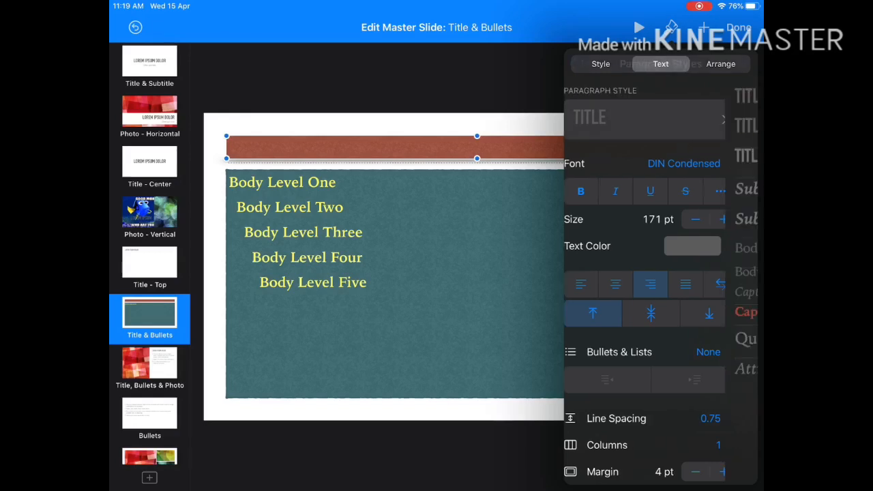
# Step: Apply the Subtitle Alt paragraph style to the title and enlarge it to 84 pt
pyautogui.click(643, 117)
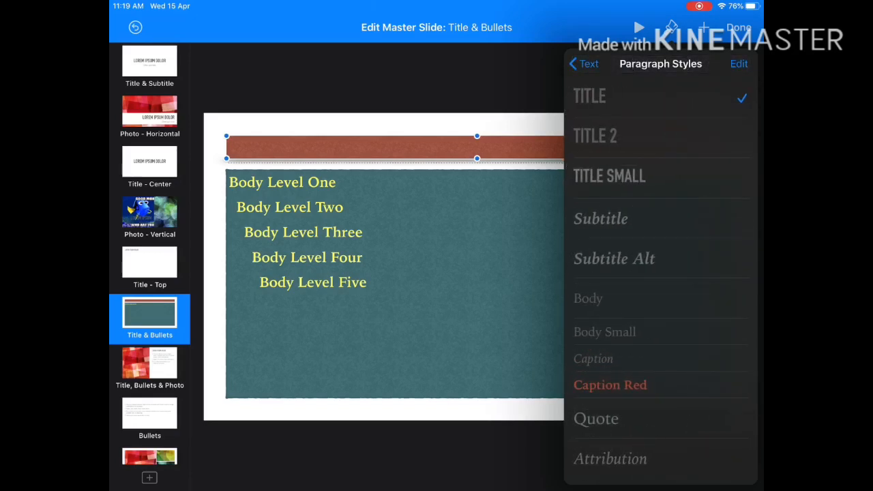
pyautogui.click(613, 259)
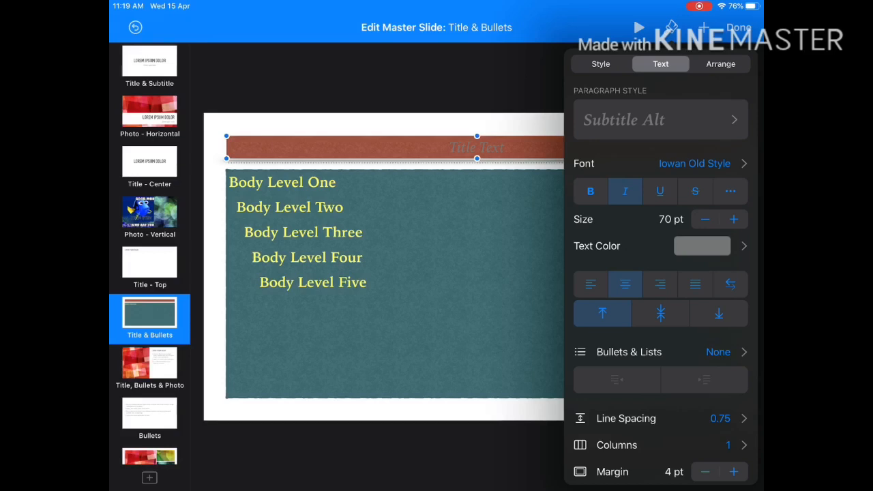
pyautogui.click(734, 218)
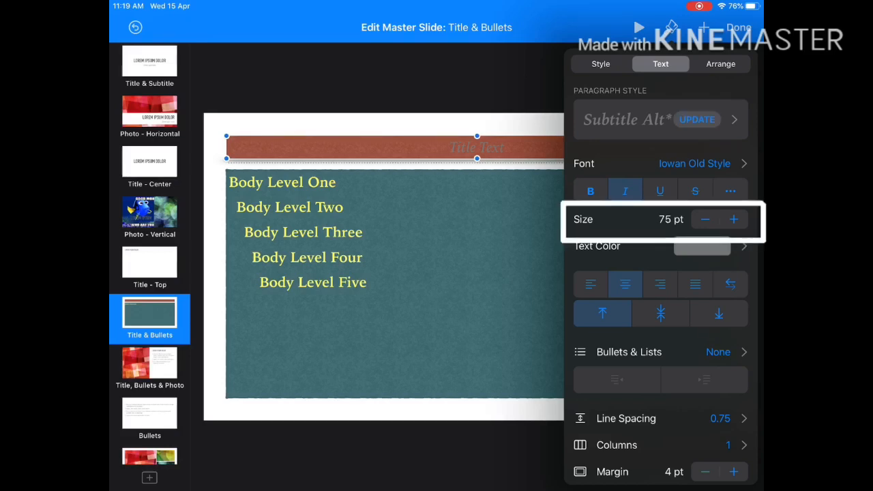
pyautogui.click(734, 218)
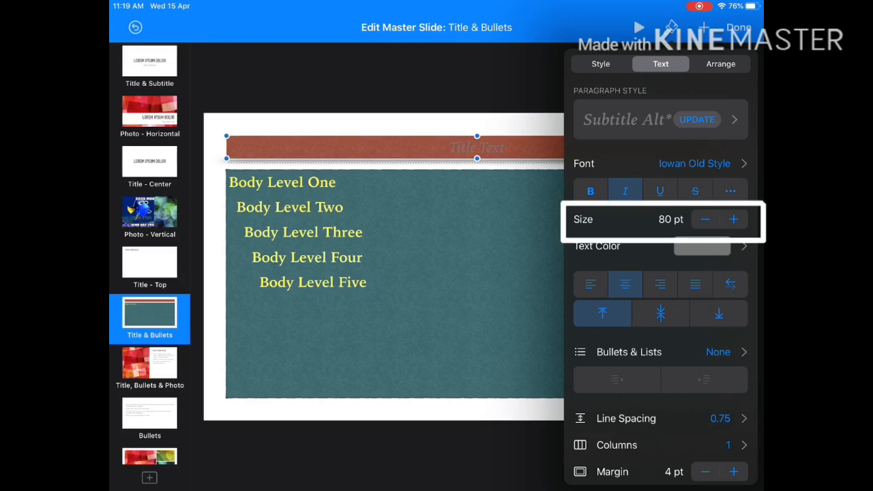
pyautogui.click(733, 218)
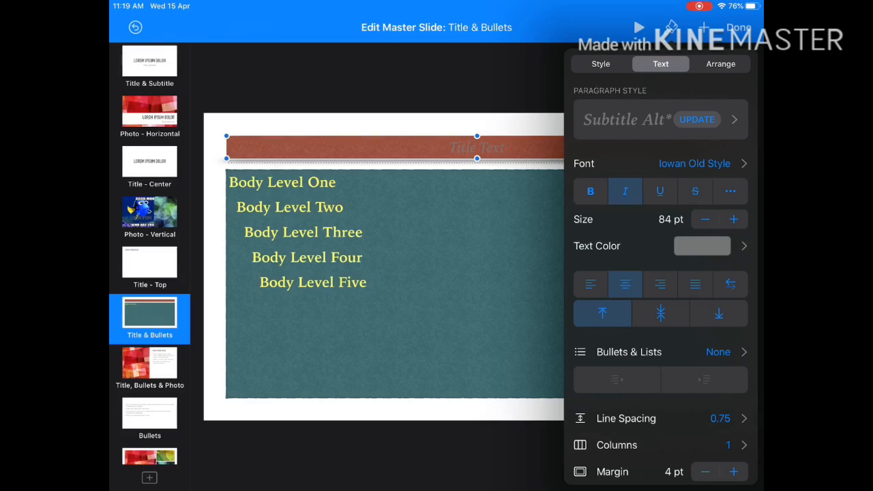
pyautogui.click(701, 245)
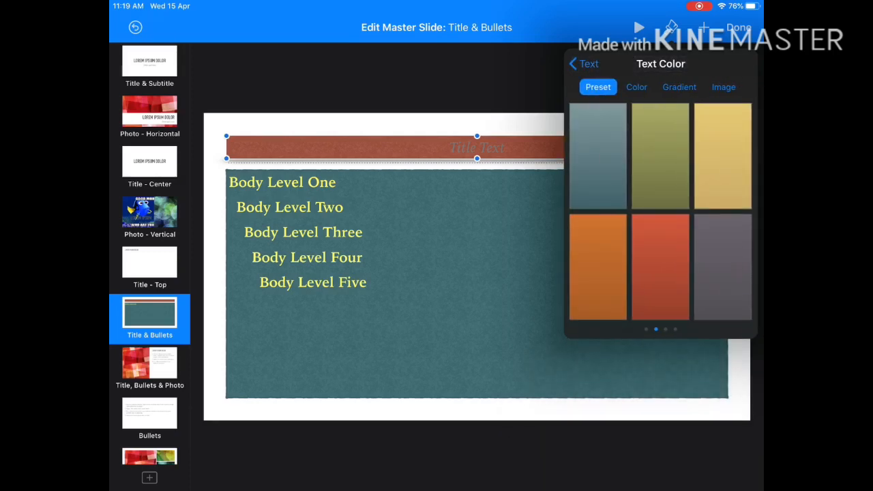
# Step: Colour the title text pale gold and adjust its text and arrangement settings
pyautogui.click(723, 155)
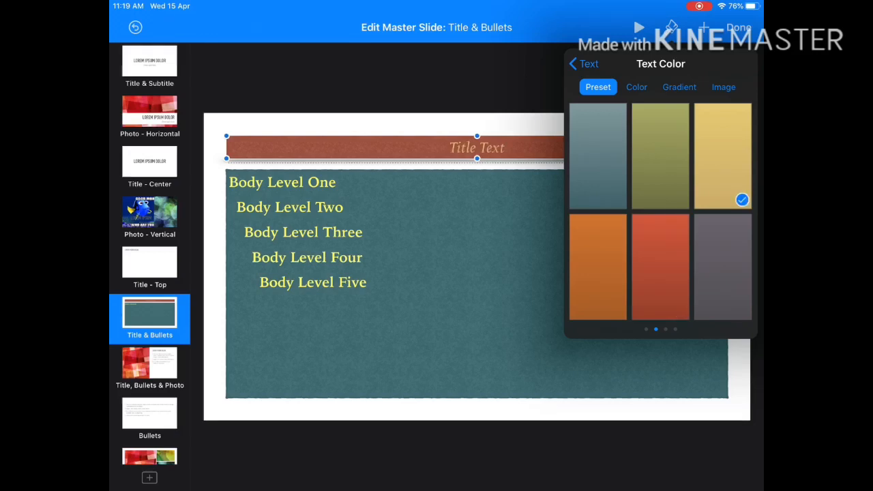
pyautogui.click(584, 64)
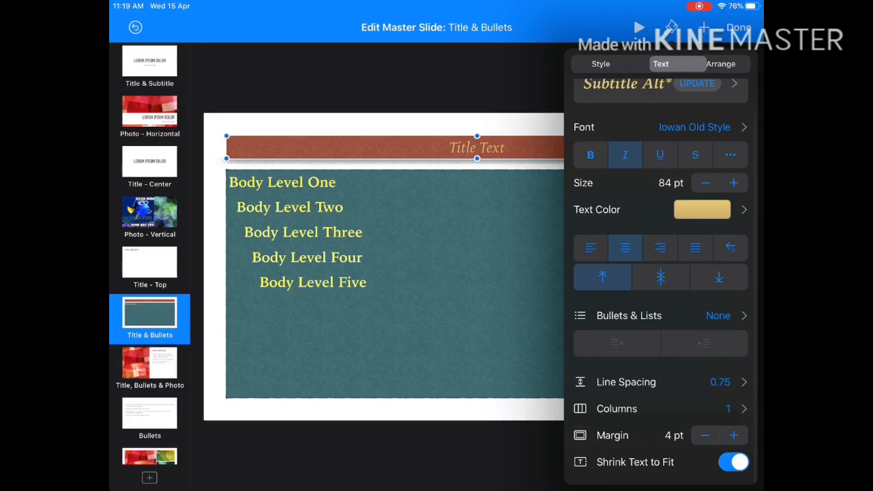
pyautogui.click(720, 64)
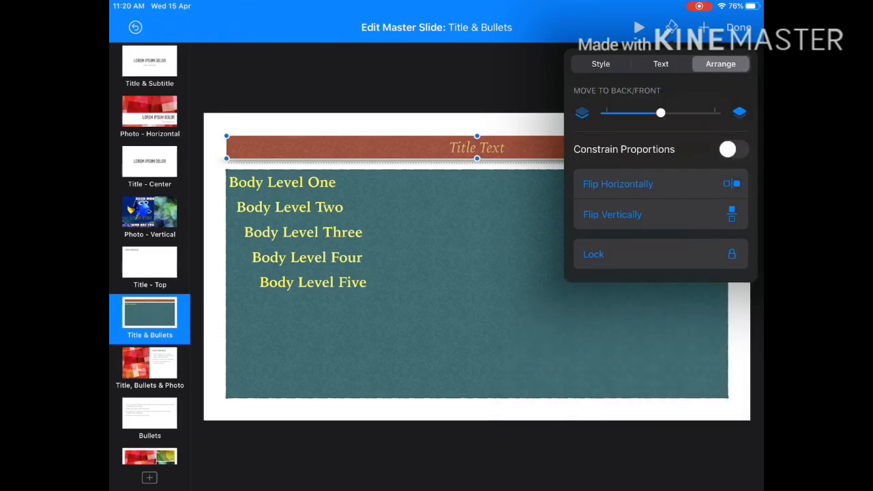
pyautogui.click(660, 64)
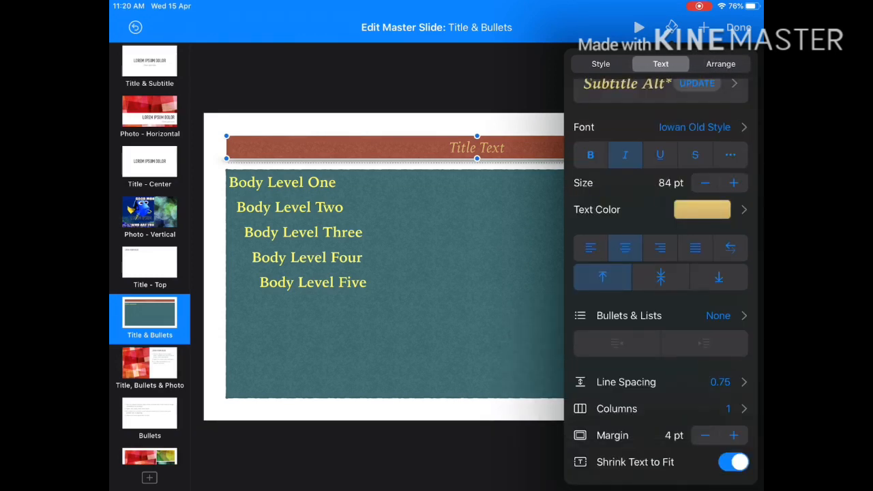
pyautogui.click(589, 154)
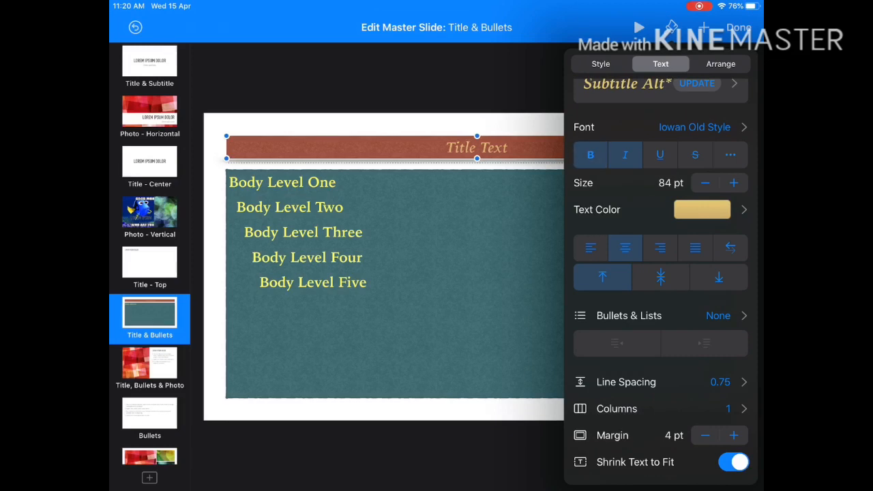
pyautogui.click(589, 155)
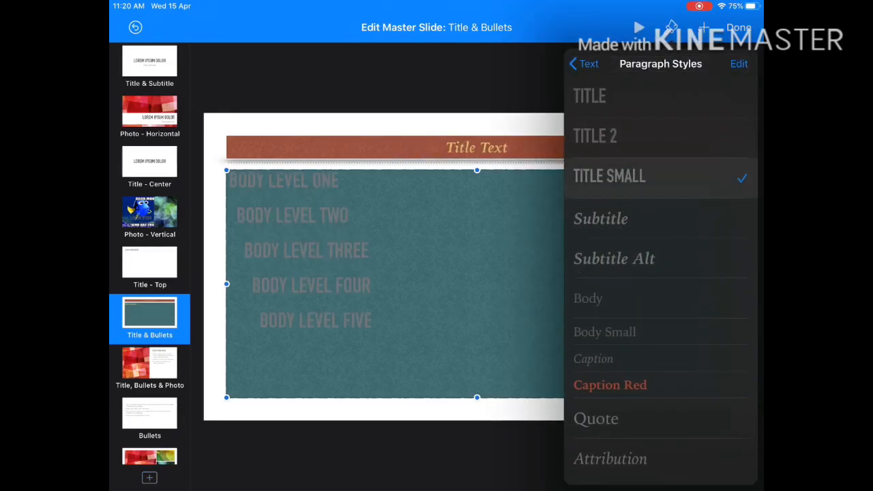
# Step: Style the body levels as Quote, colour them red and enlarge them to 74 pt
pyautogui.click(587, 299)
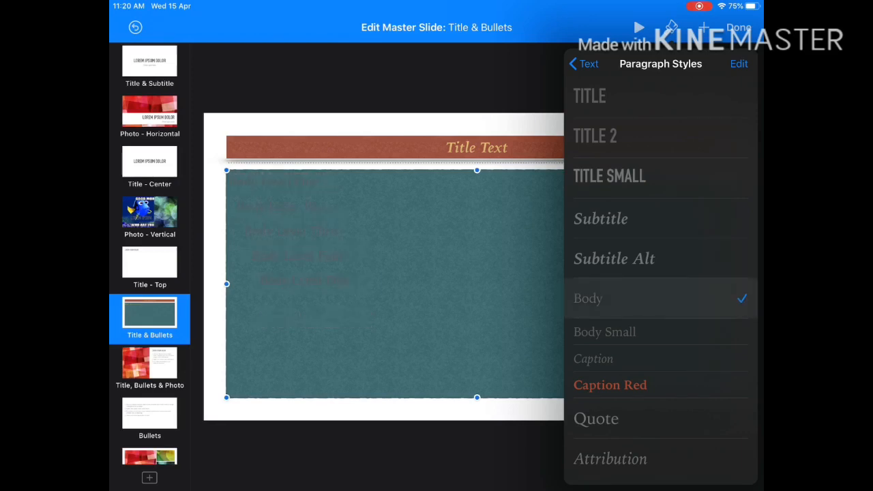
pyautogui.click(595, 417)
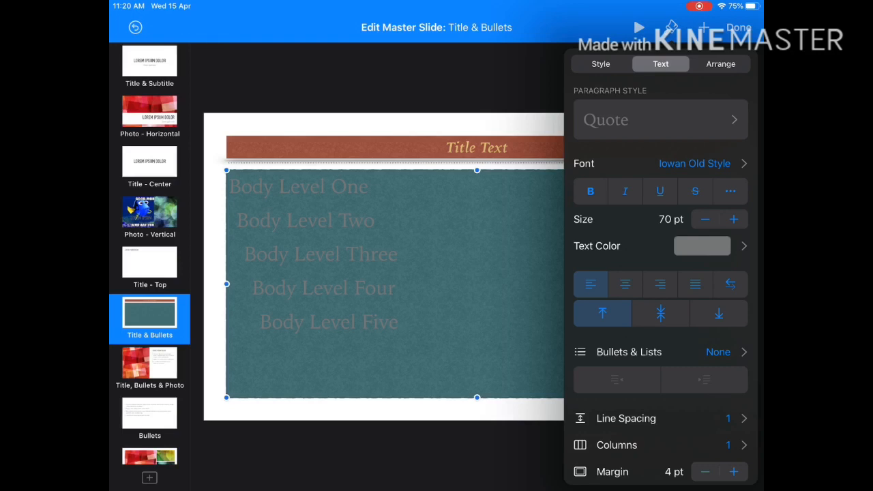
pyautogui.click(660, 120)
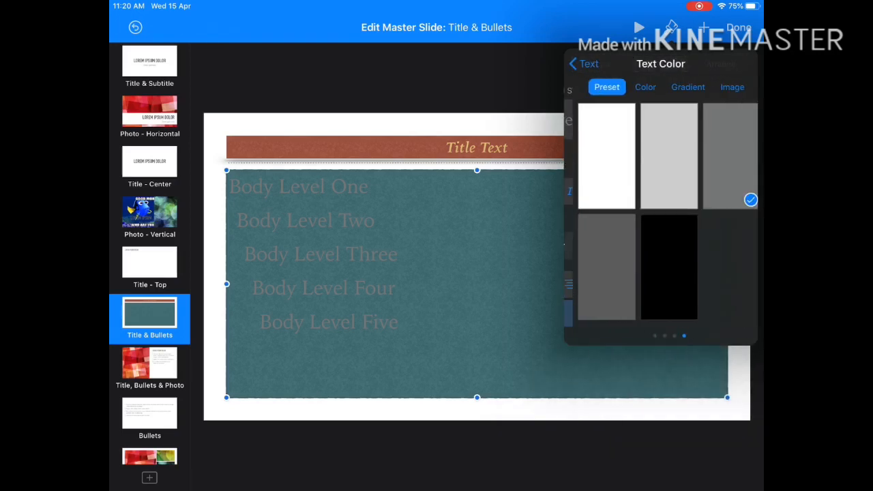
pyautogui.hscroll(-3)
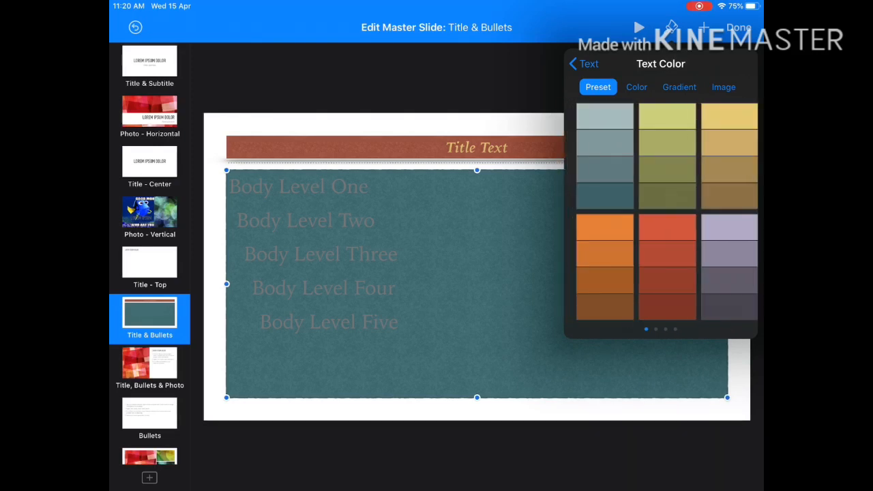
pyautogui.click(660, 230)
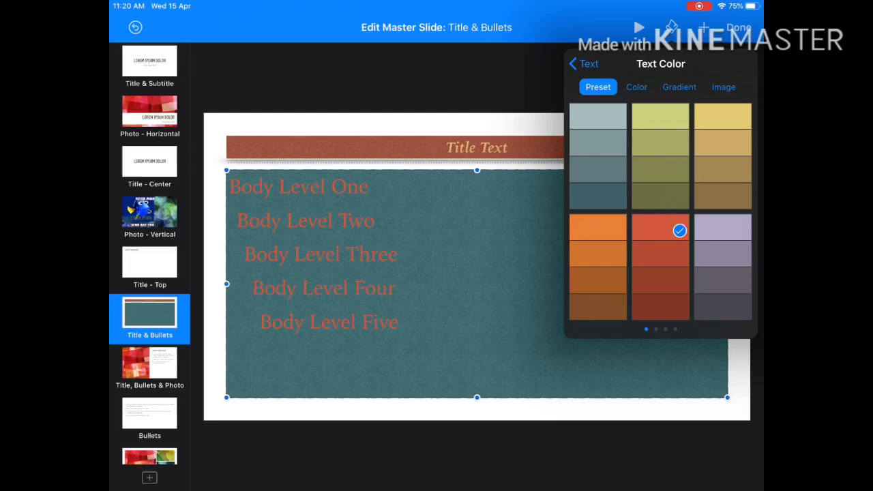
pyautogui.click(584, 65)
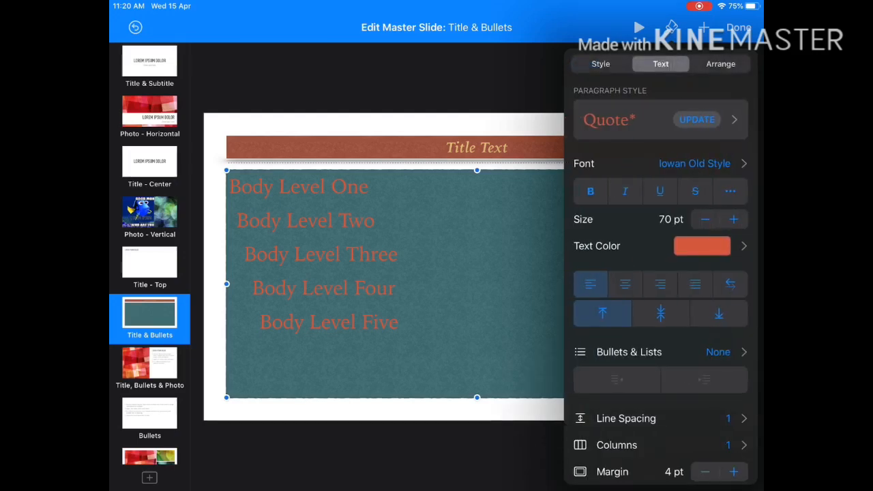
pyautogui.click(734, 219)
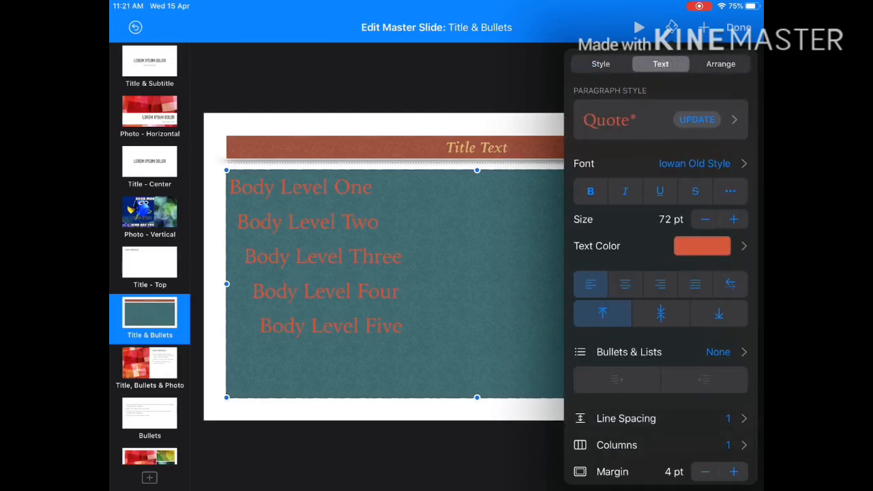
pyautogui.click(733, 219)
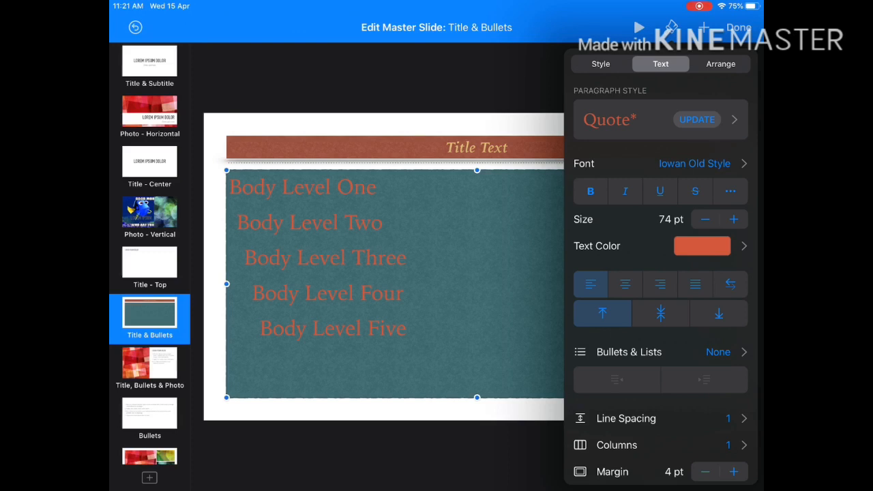
# Step: Give every body text level image bullets via Bullets & Lists
pyautogui.click(668, 352)
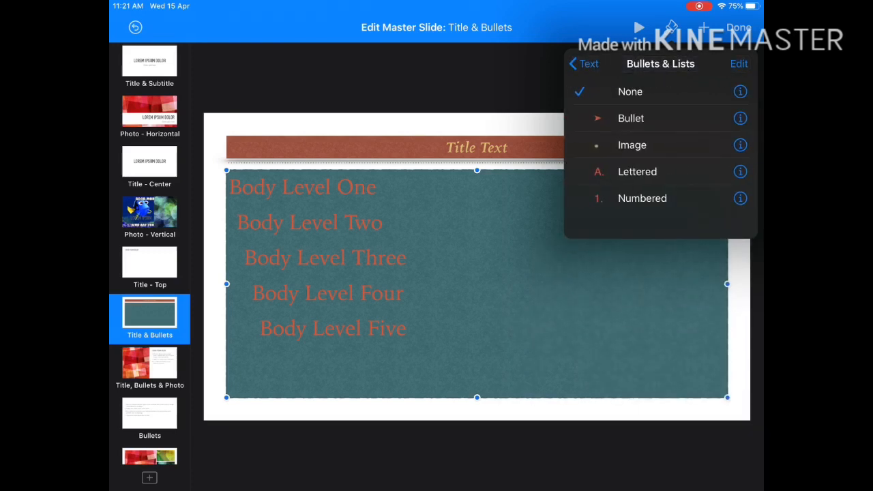
pyautogui.click(632, 144)
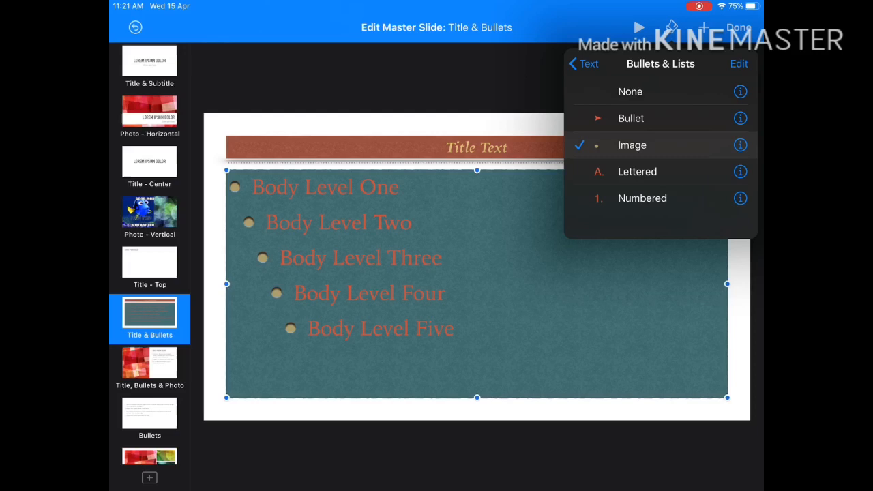
pyautogui.click(641, 198)
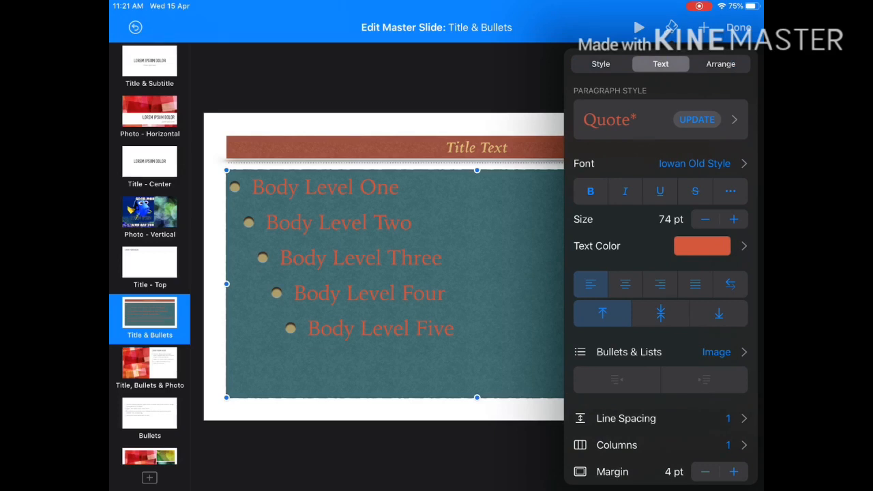
pyautogui.click(600, 64)
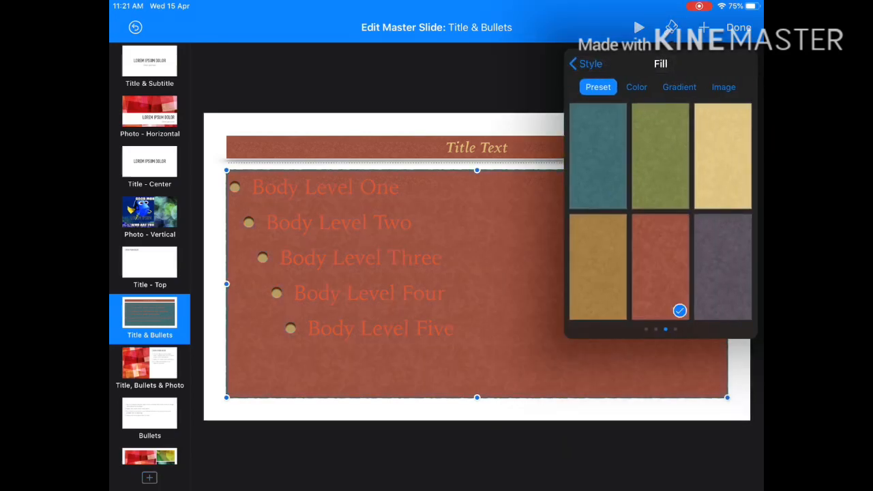
# Step: Fill the body area with the yellow texture preset and close formatting
pyautogui.click(722, 156)
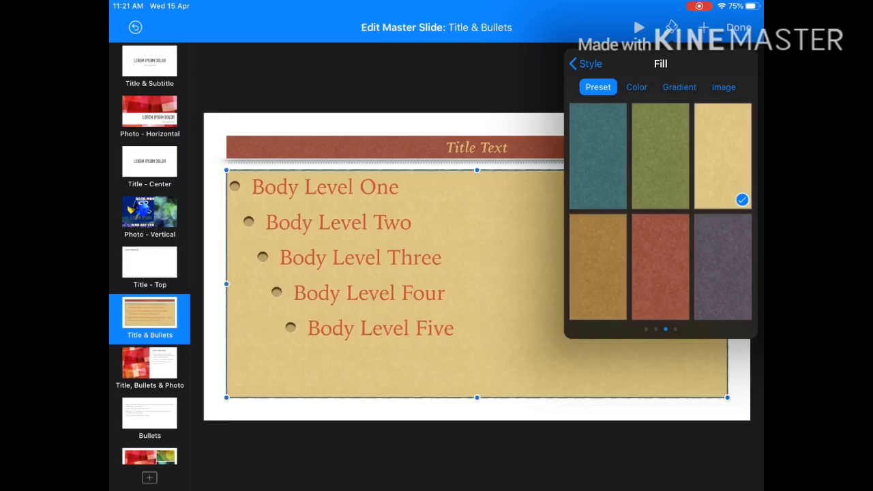
pyautogui.click(584, 64)
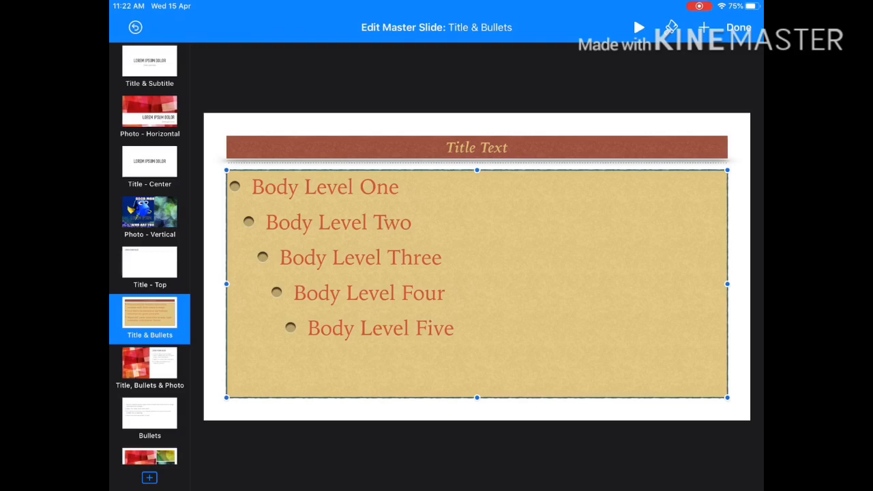
# Step: Finish master editing and add a new slide using the Title & Bullets layout
pyautogui.click(739, 28)
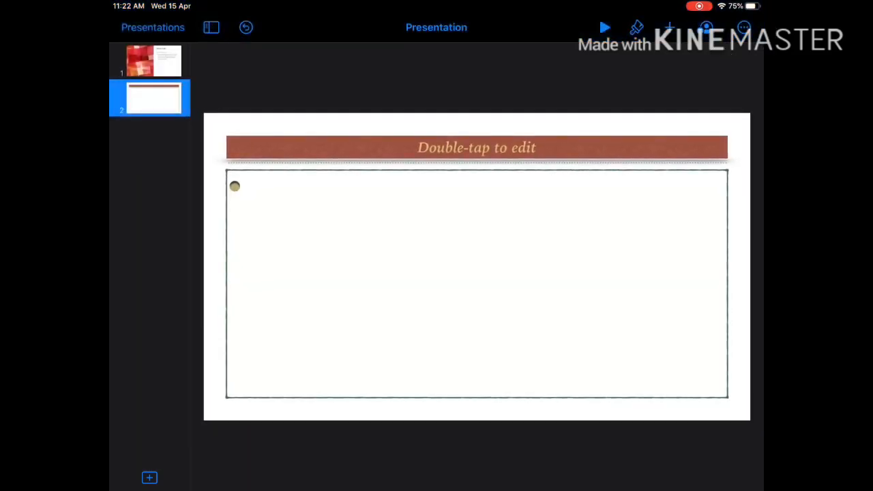
pyautogui.click(147, 477)
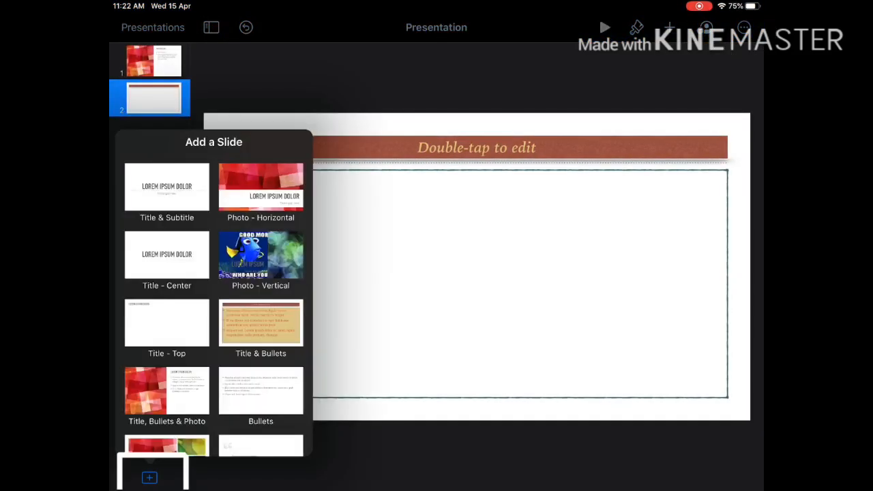
pyautogui.click(261, 322)
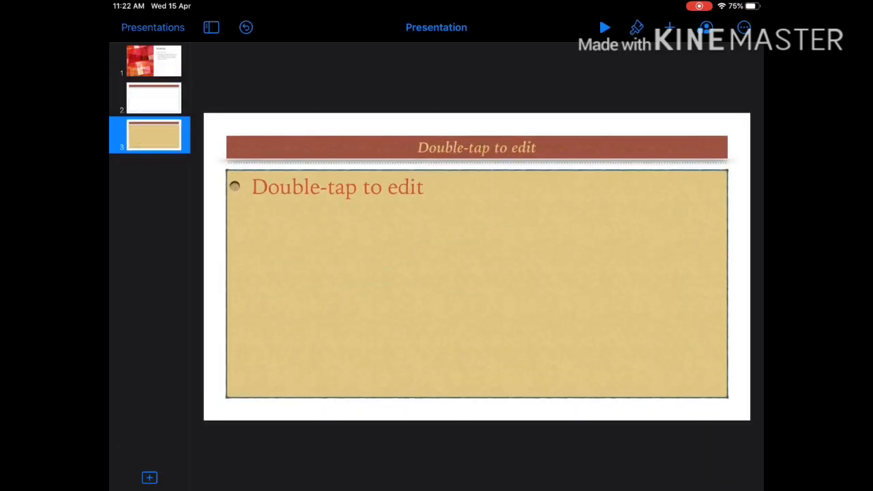
# Step: Type the two bullets 'My name is Mayy' and 'I love Keynote' into the body placeholder
pyautogui.write('Dkslclskd')
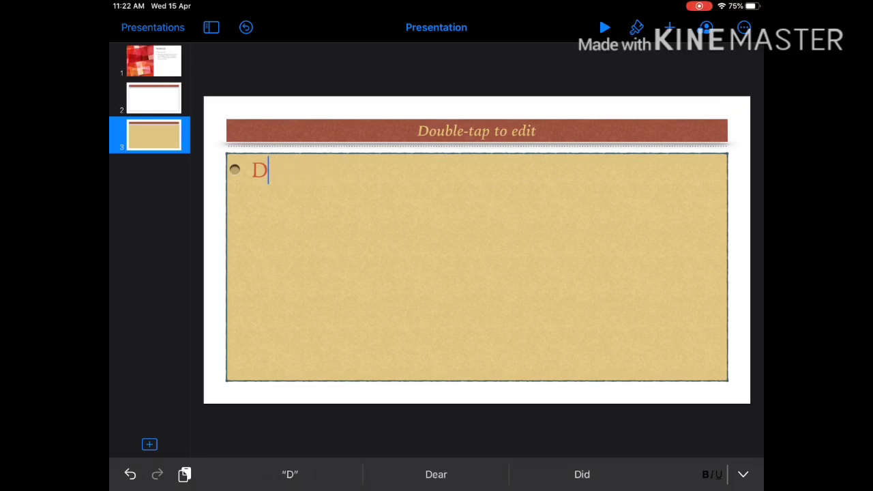
pyautogui.write('My na')
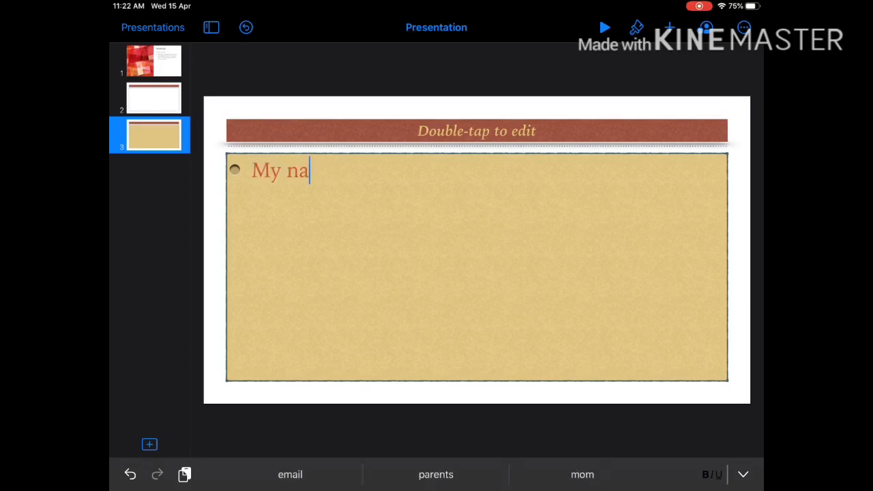
pyautogui.write('me is Mayy')
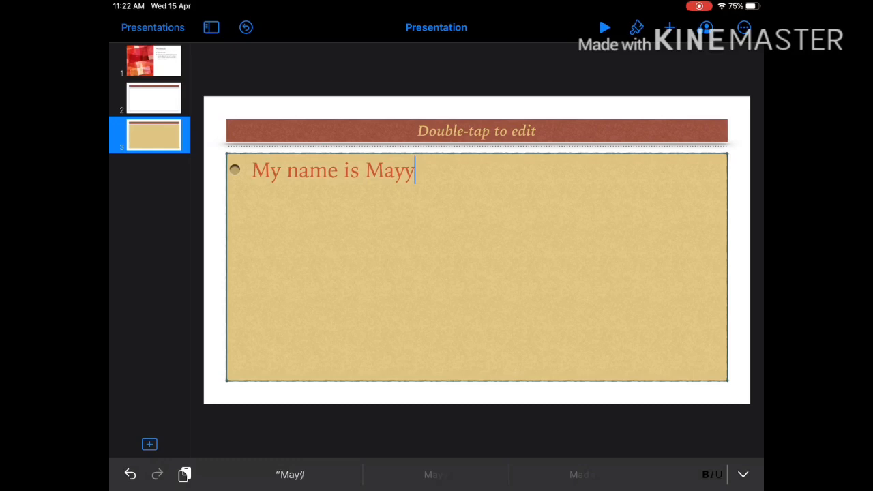
pyautogui.write('I lov')
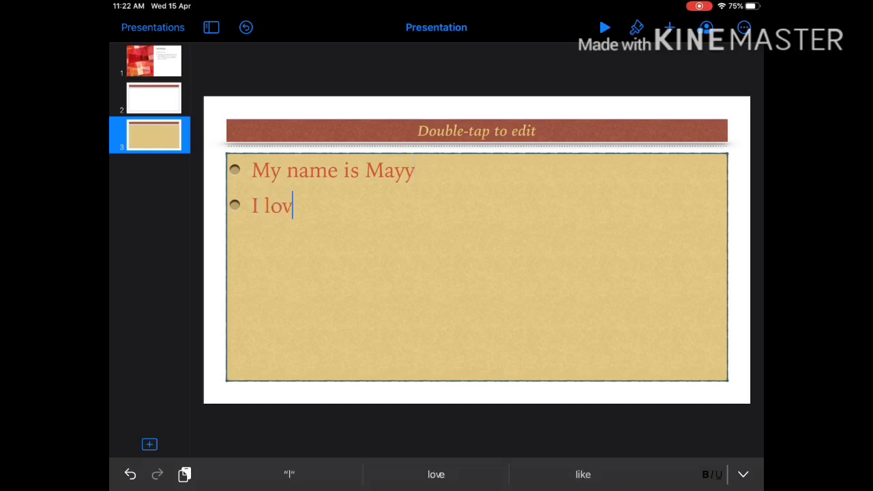
pyautogui.write('e Keynote')
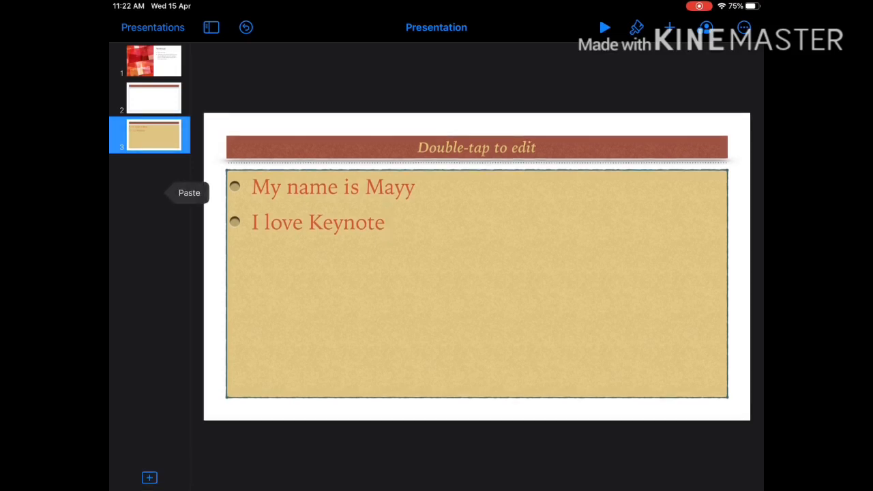
pyautogui.click(150, 478)
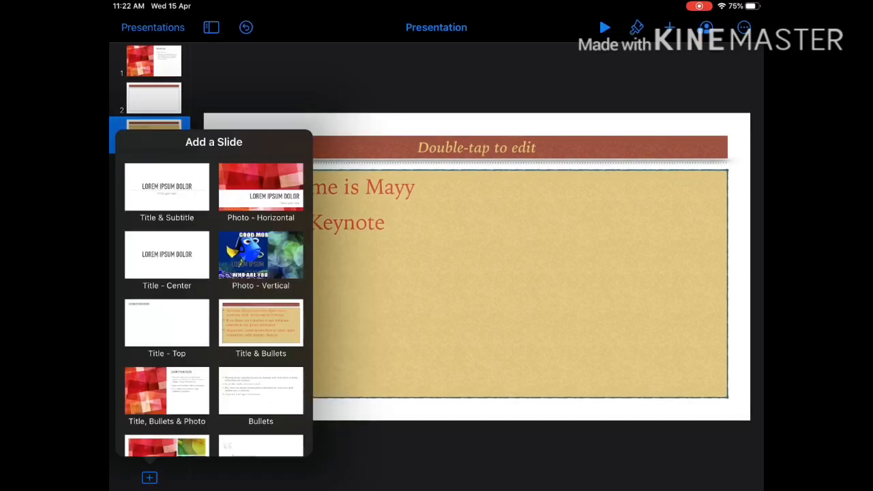